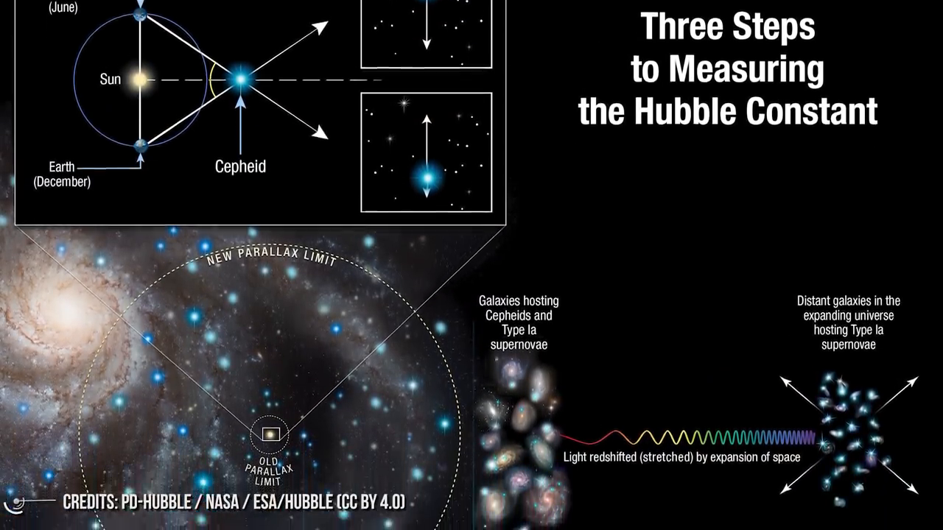
scroll("down", 3)
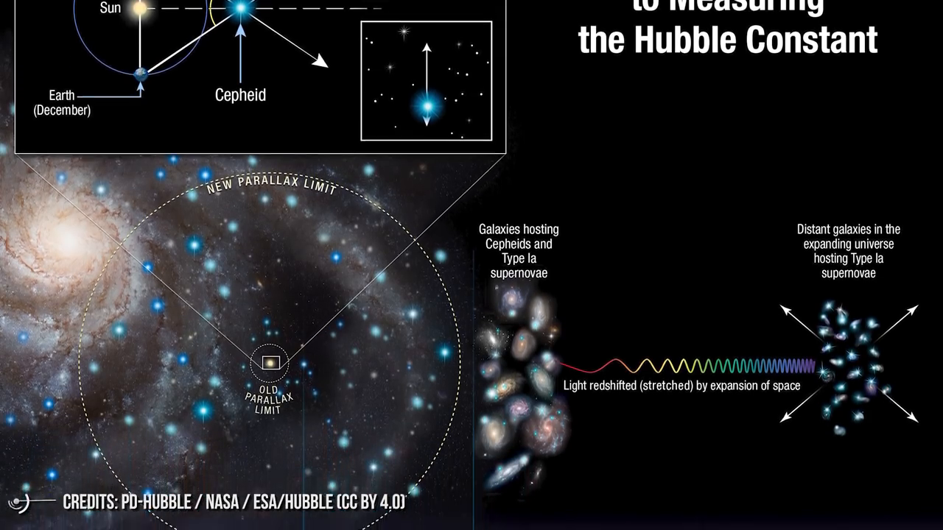